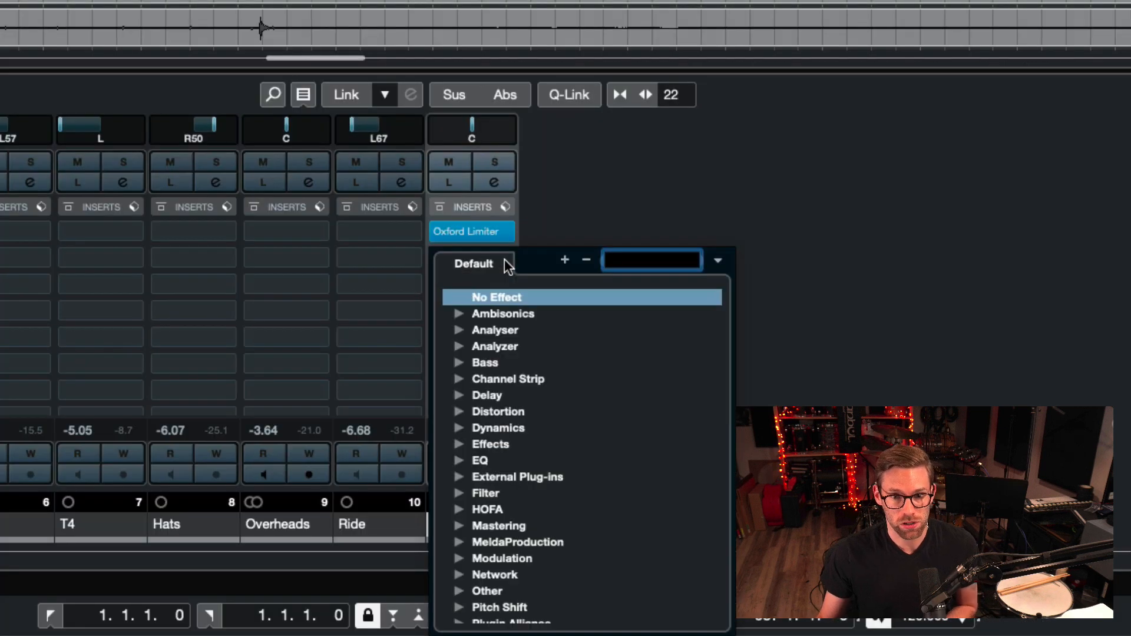
# Filter the Stereo Out insert plug-in list with the search text 'ses'
pyautogui.write('ses')
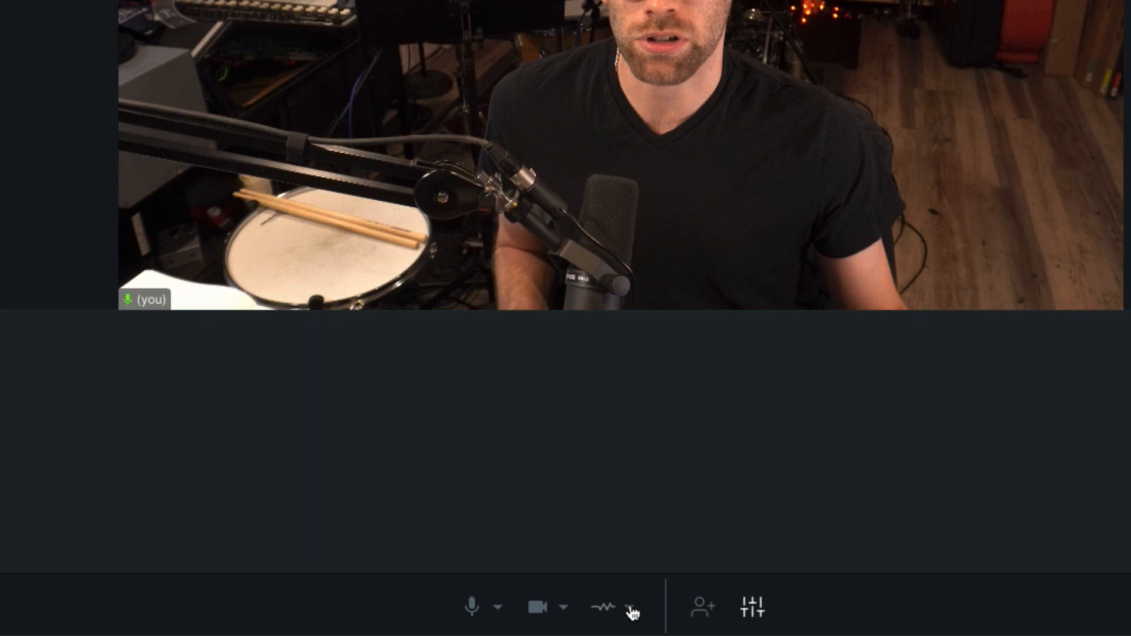
# Choose Sessionwire Send Plugin from the HQ audio source list
pyautogui.click(603, 606)
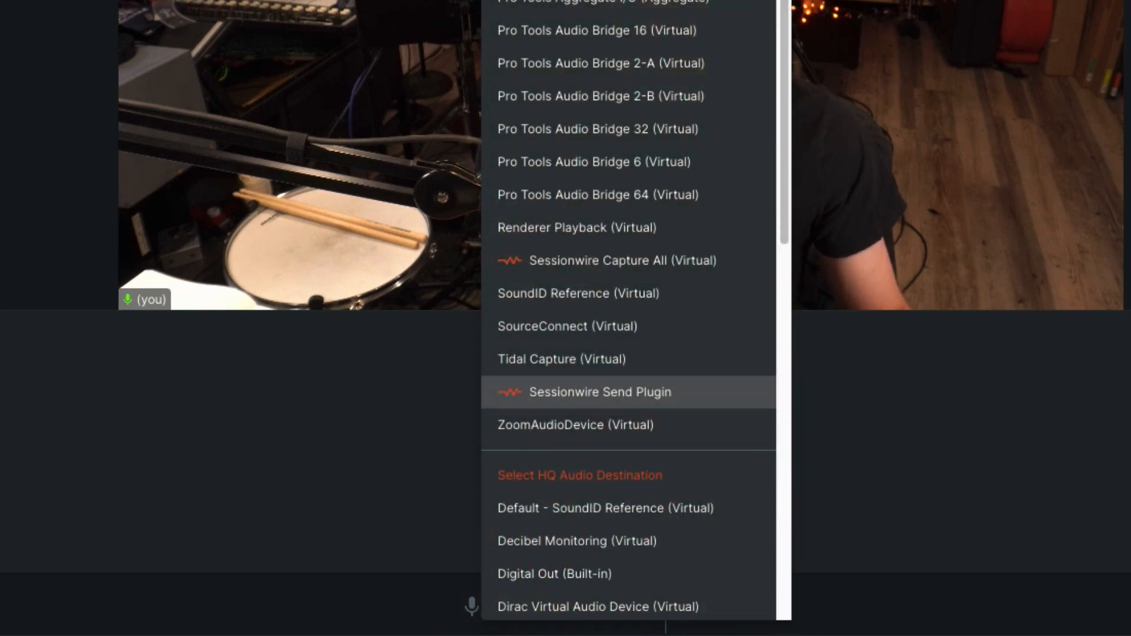
pyautogui.moveTo(632, 395)
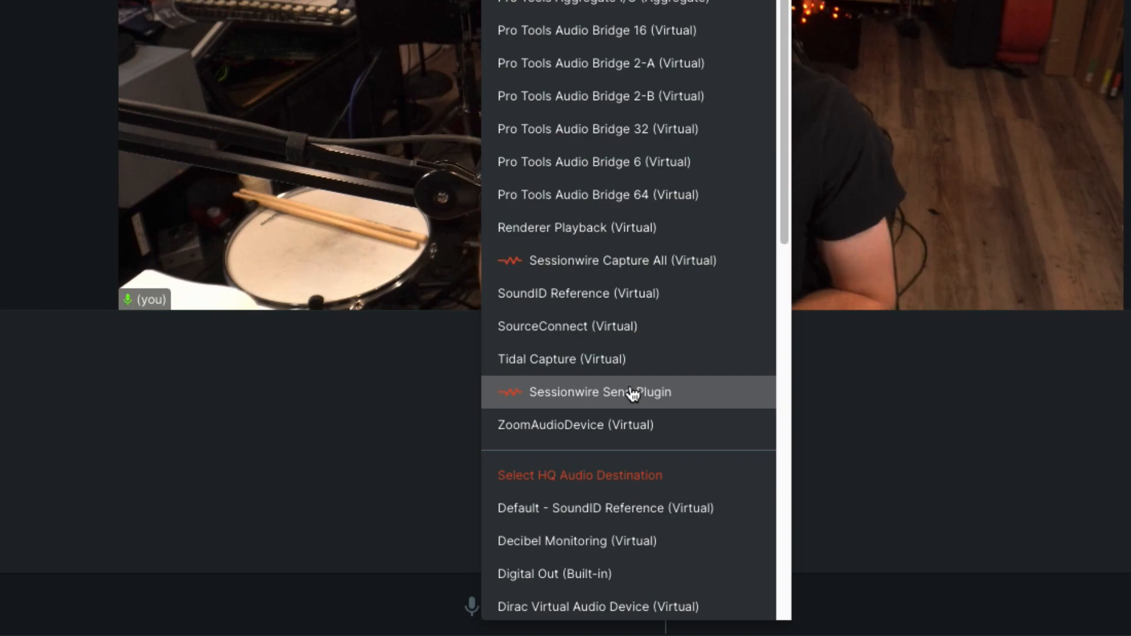
pyautogui.click(599, 392)
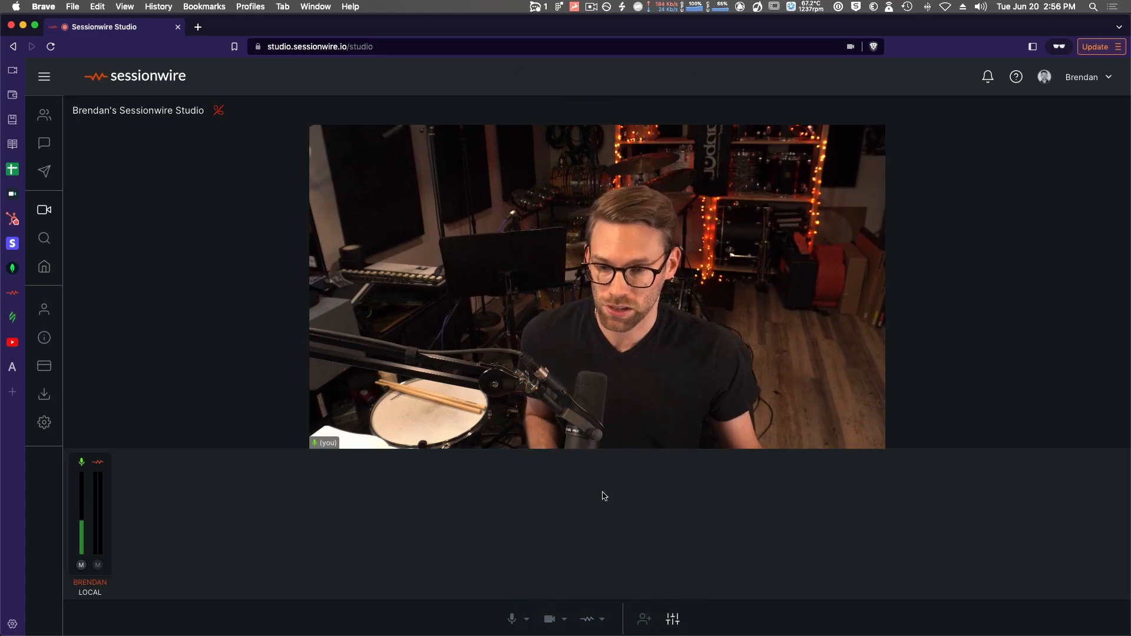